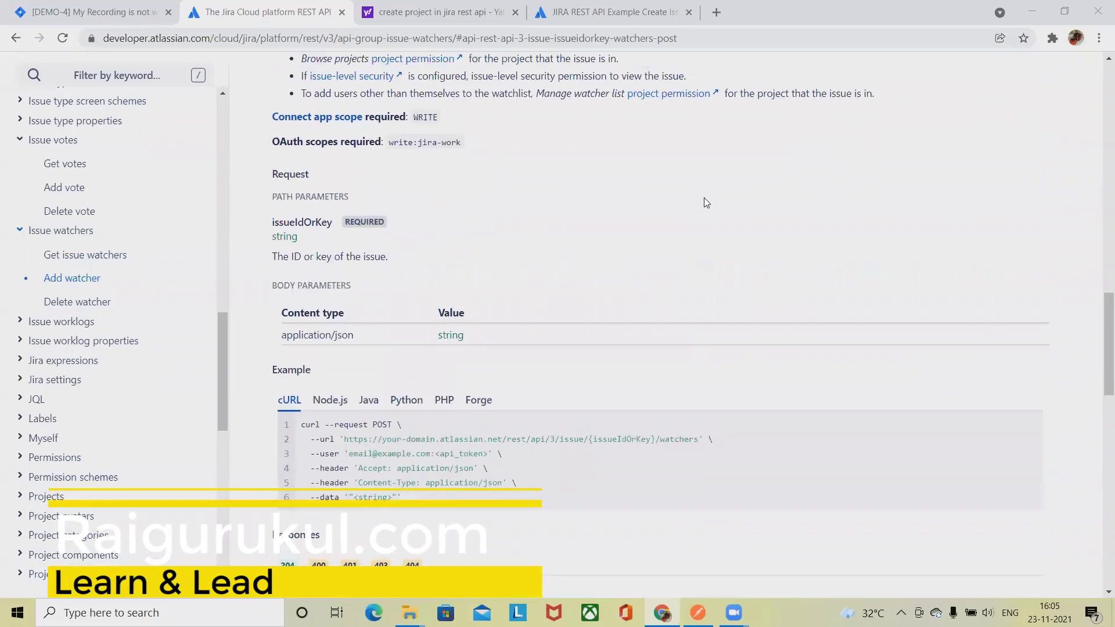
# Step: Show the Get issue watchers reference, GET /rest/api/3/issue/{issueIdOrKey}/watchers
pyautogui.click(85, 254)
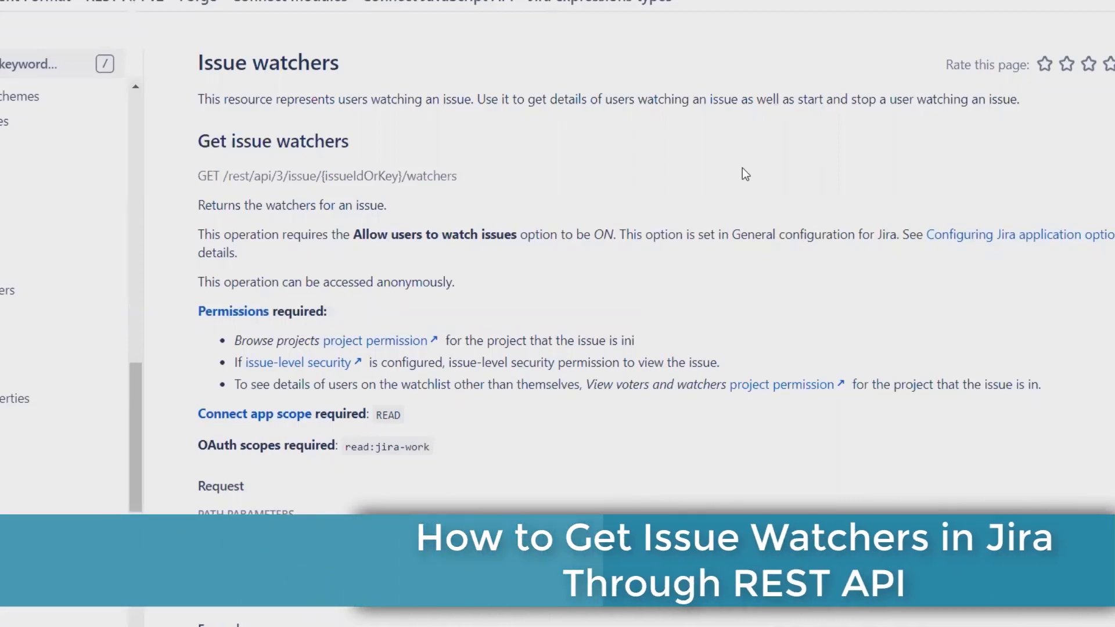
pyautogui.scroll(-3)
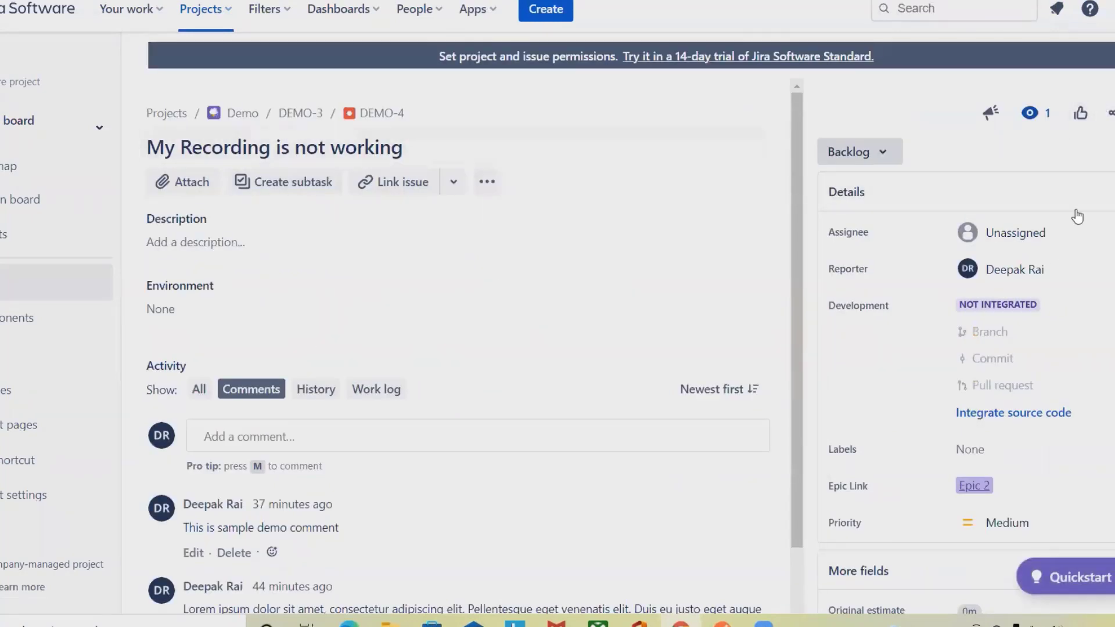
pyautogui.click(1030, 112)
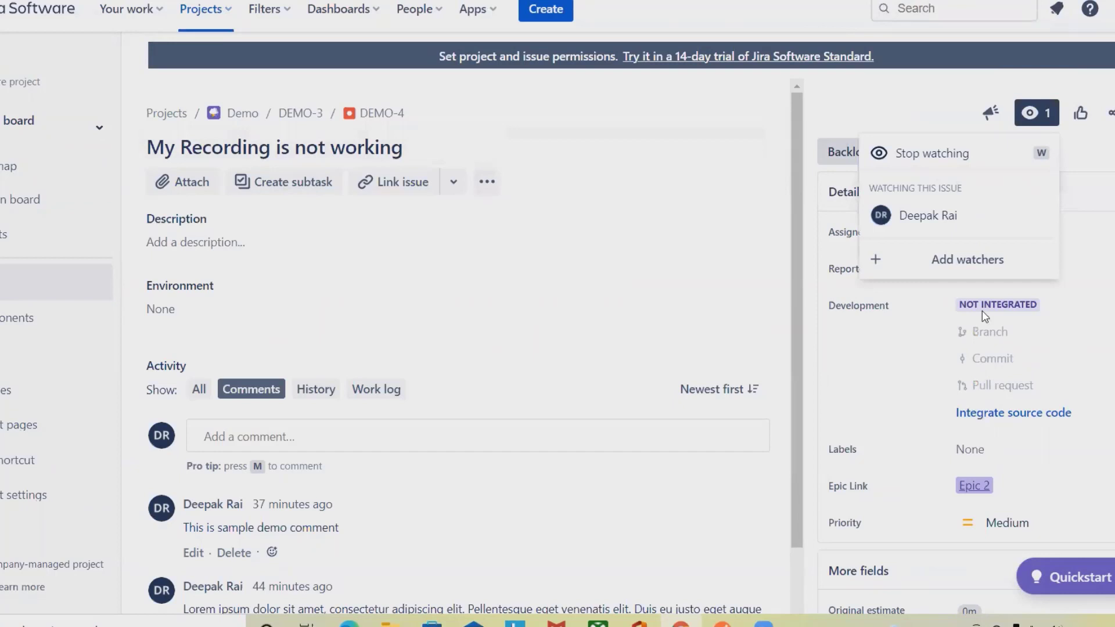
pyautogui.moveTo(931, 188)
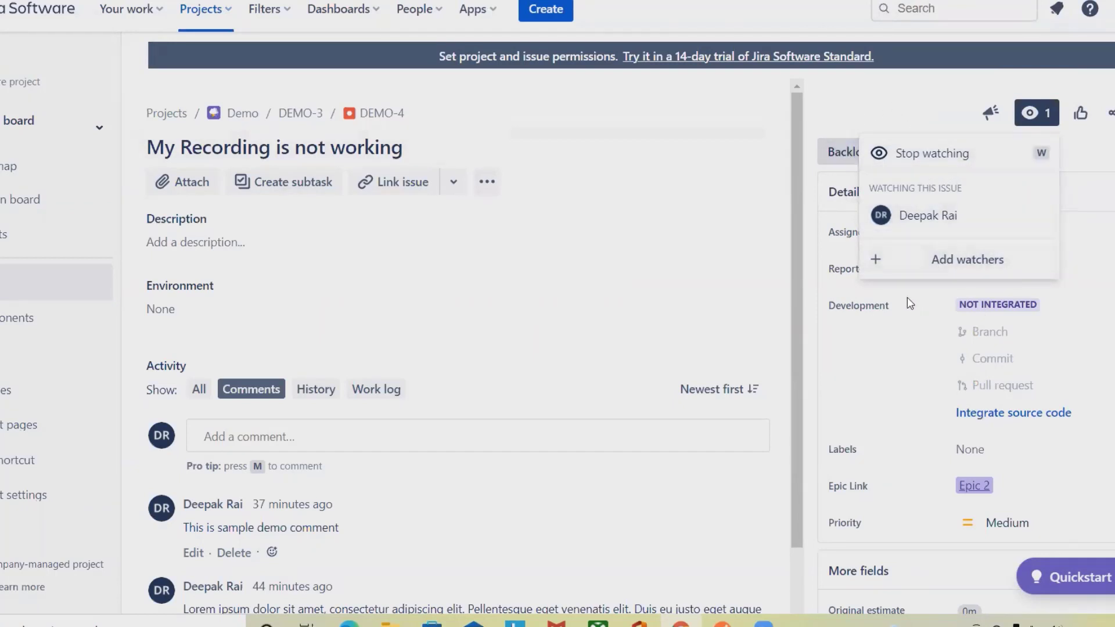
pyautogui.moveTo(1034, 113)
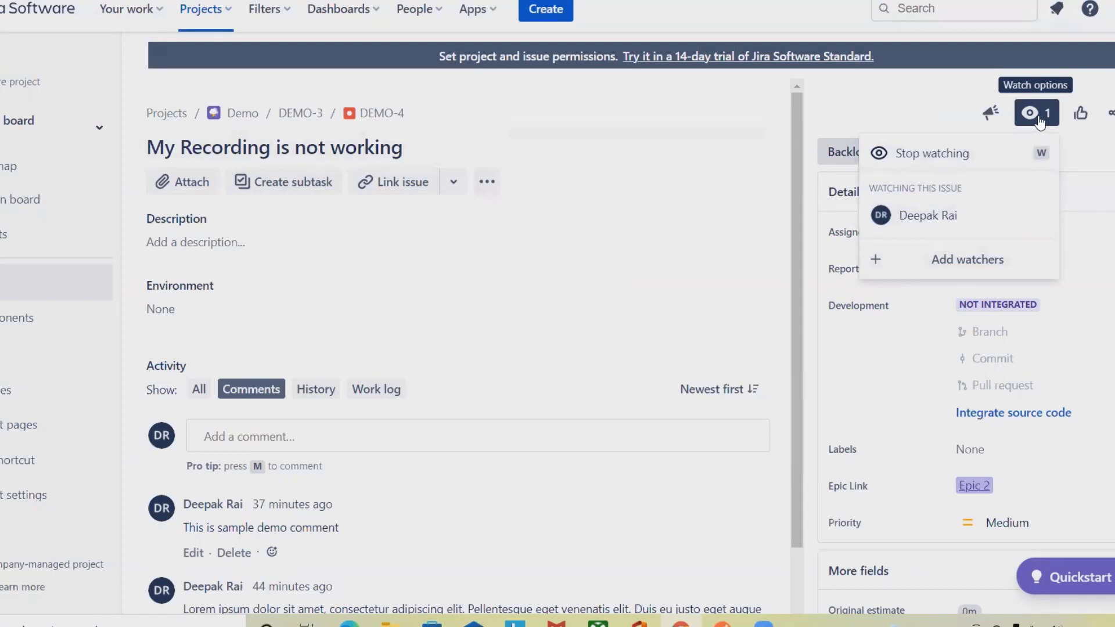
pyautogui.moveTo(637, 488)
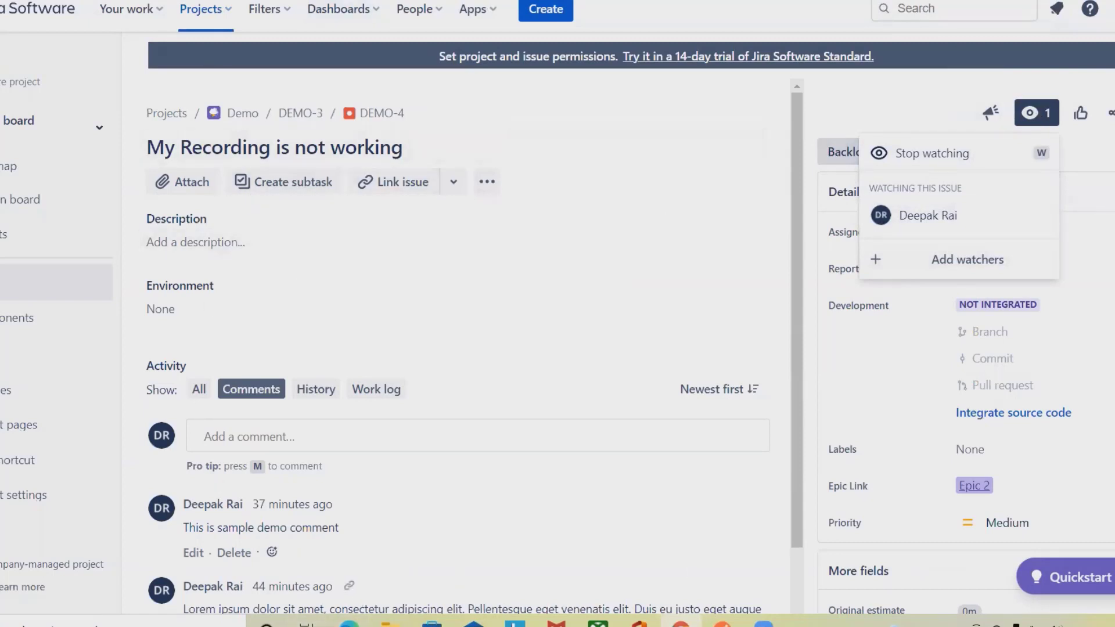
pyautogui.moveTo(161, 461)
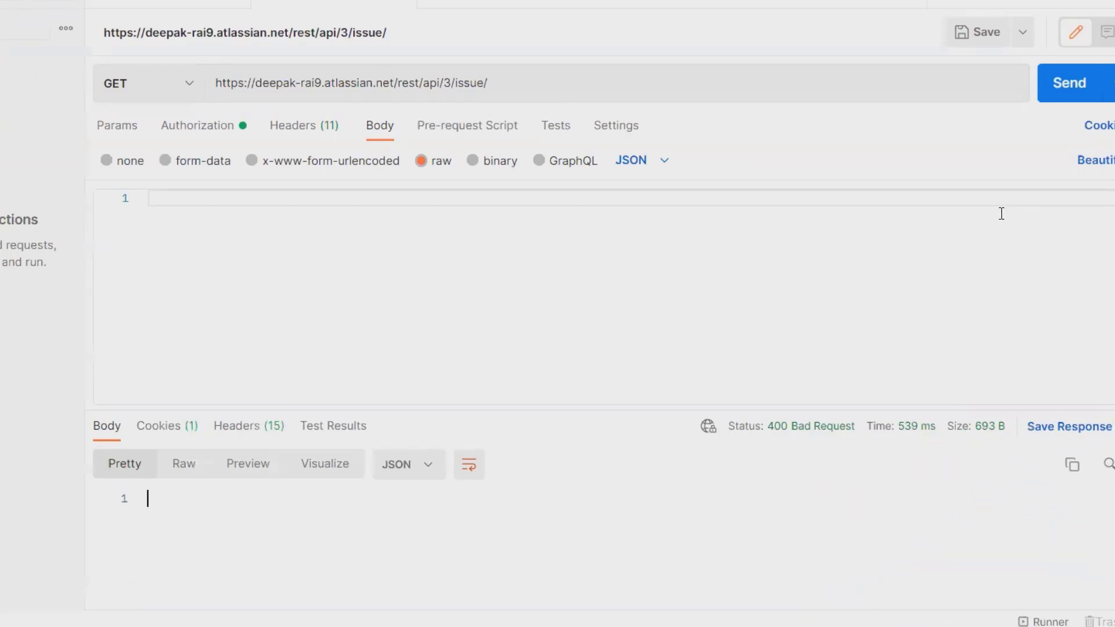
pyautogui.moveTo(566, 131)
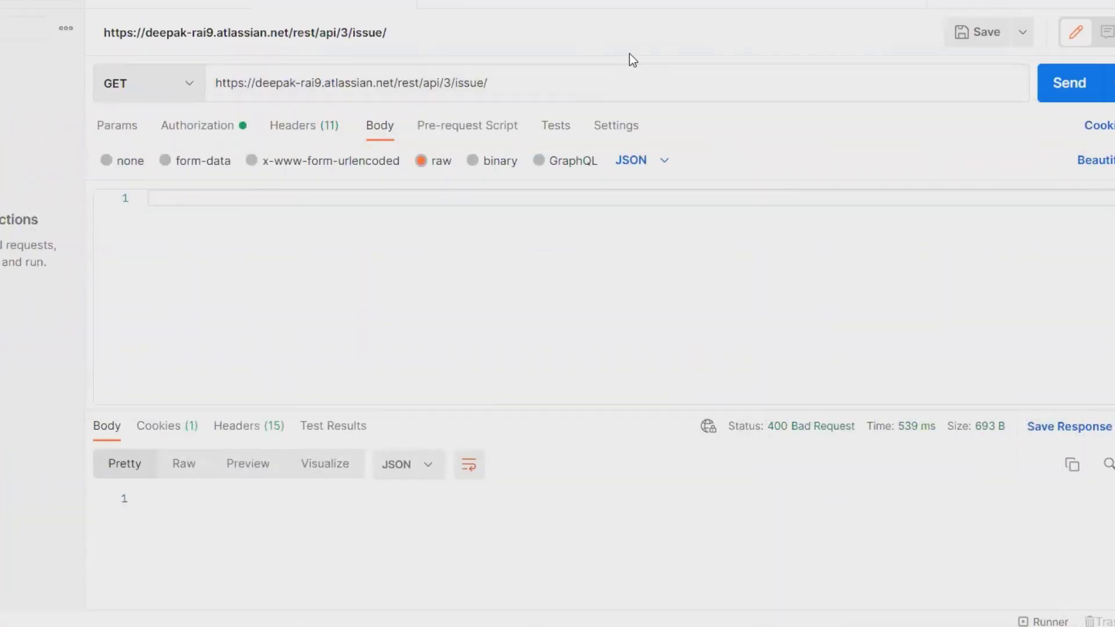
# Step: Complete the request URL as /rest/api/3/issue/DEMO-4/watchers
pyautogui.write('DE')
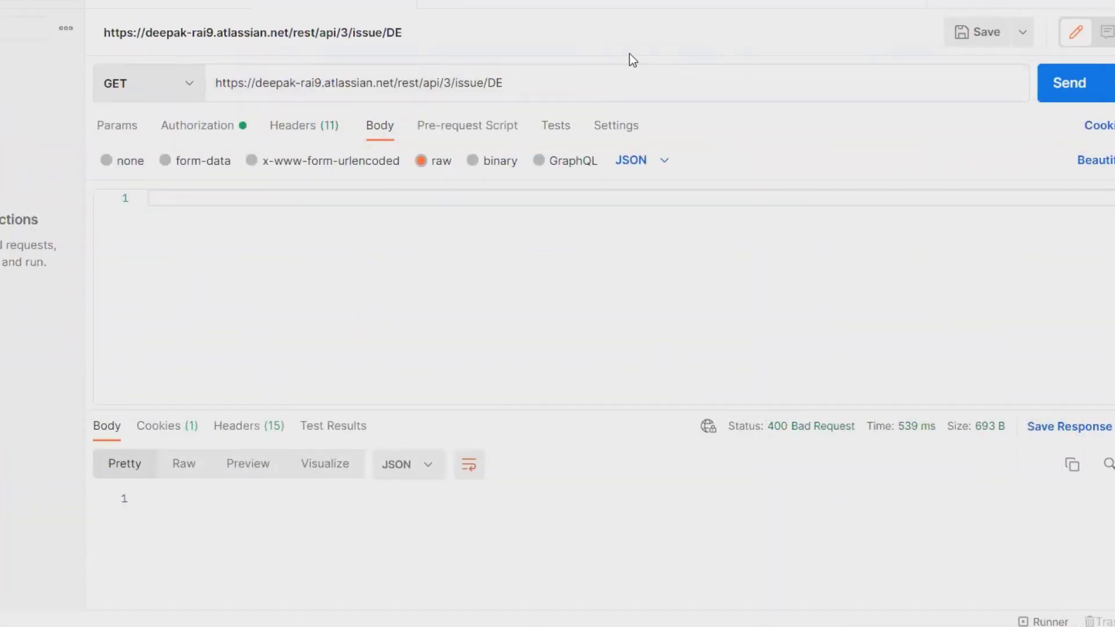
pyautogui.write('MO-')
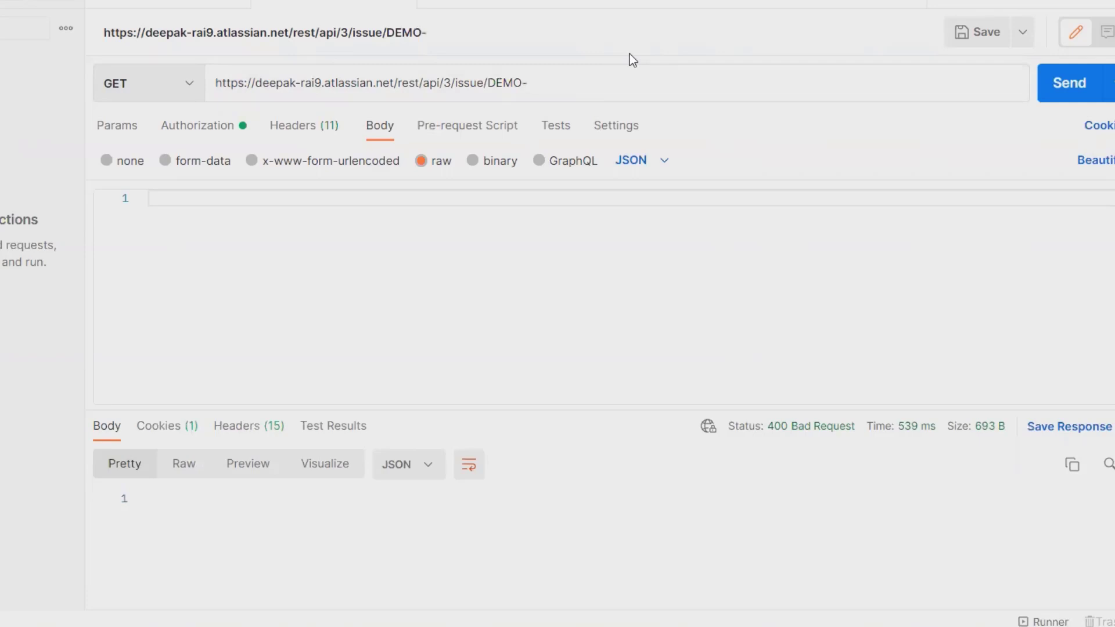
pyautogui.write('4/')
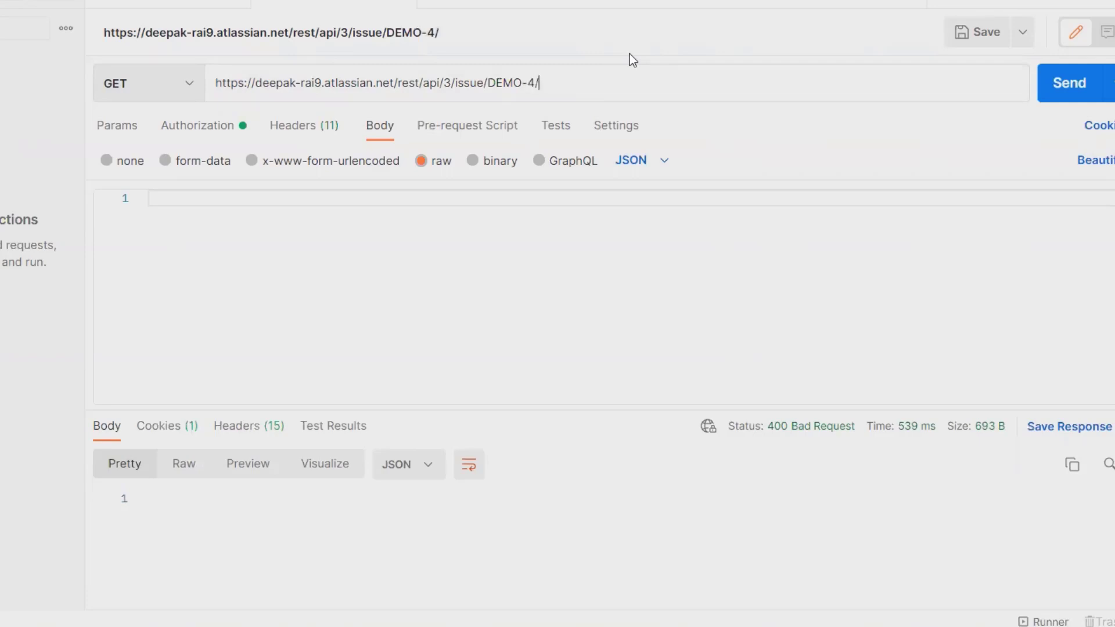
pyautogui.write('watch')
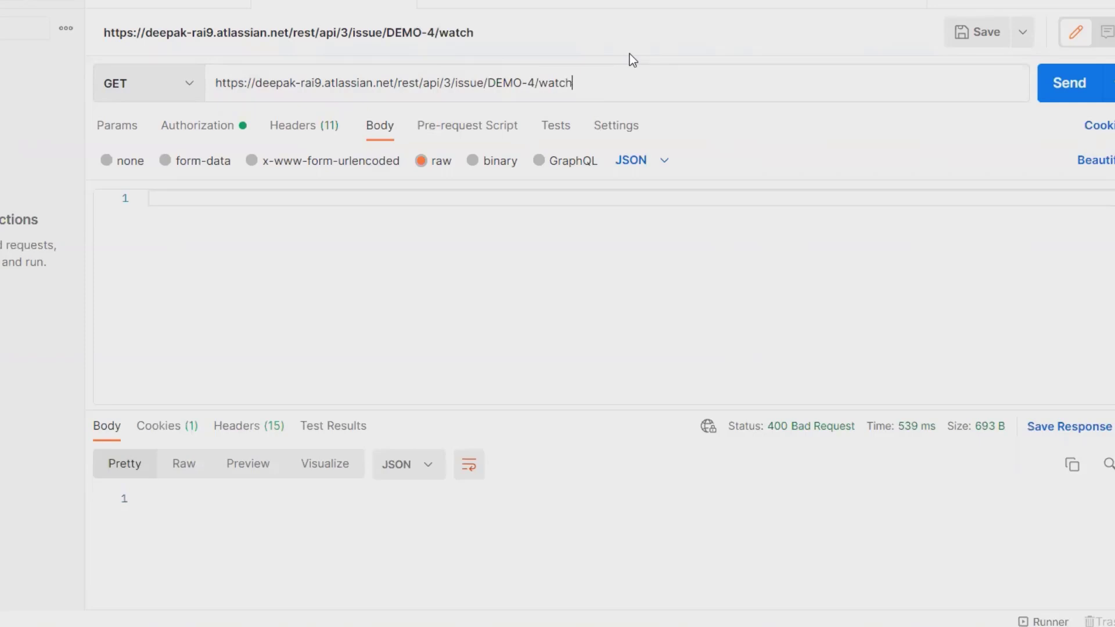
pyautogui.write('ers')
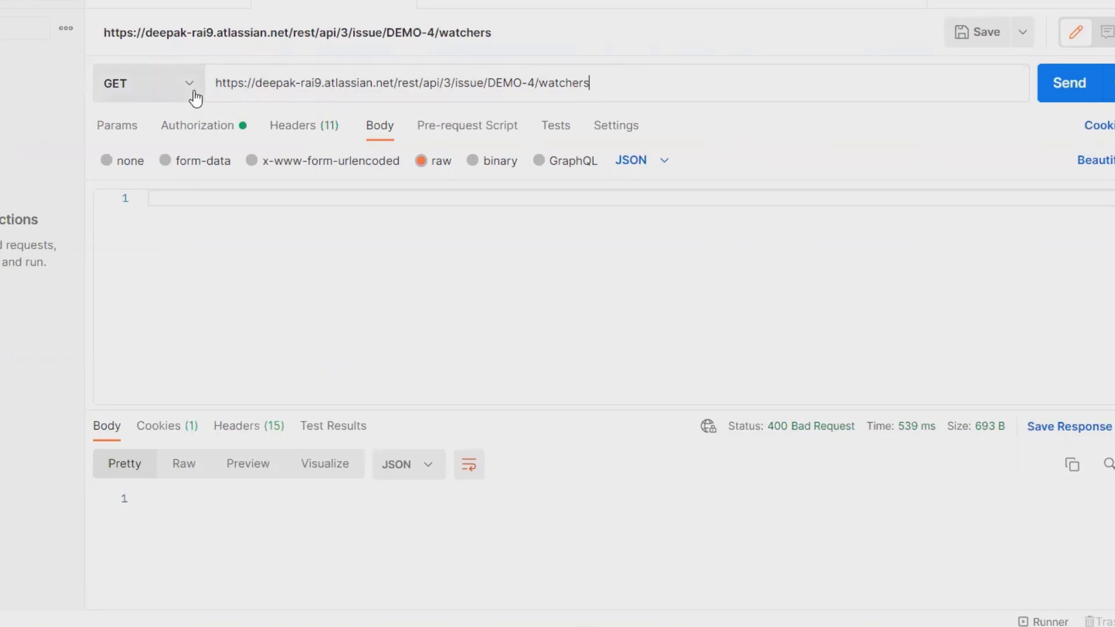
pyautogui.moveTo(1040, 133)
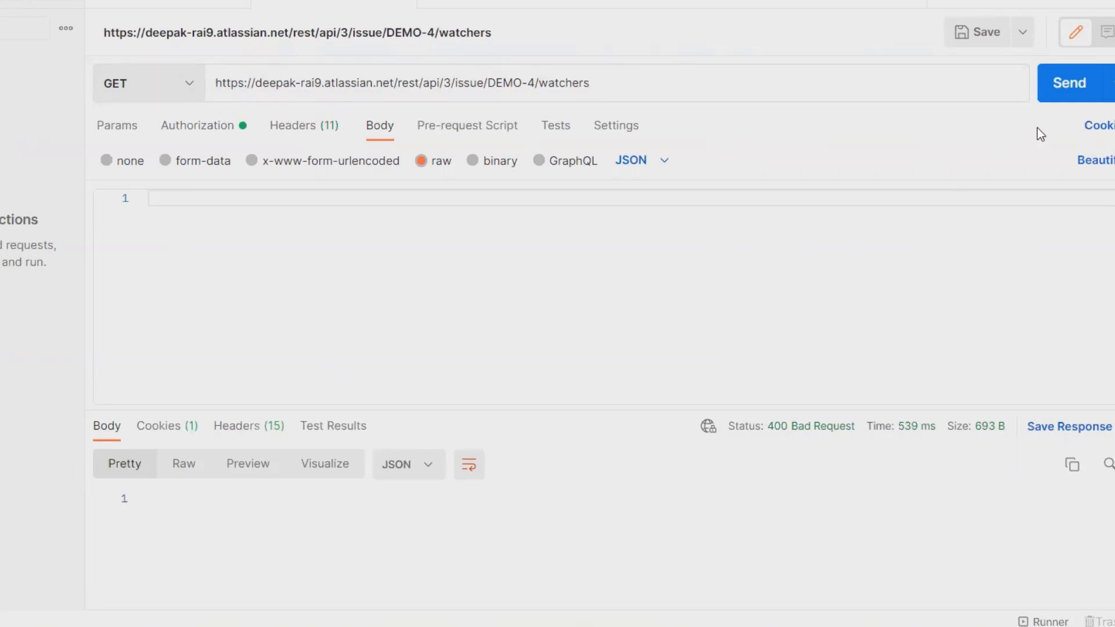
pyautogui.click(1068, 83)
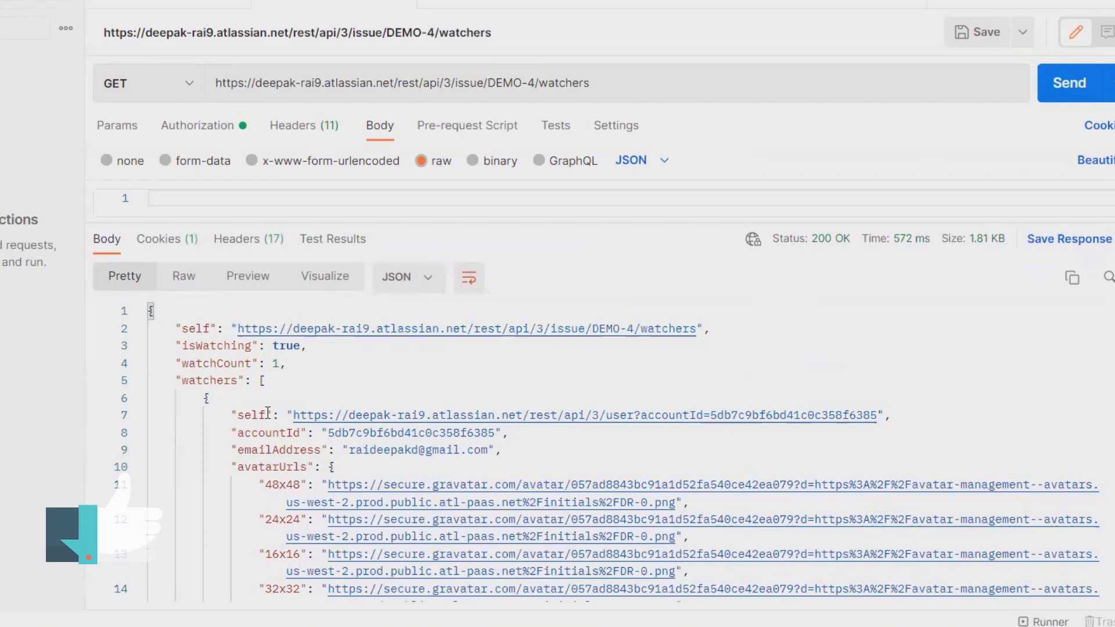
pyautogui.moveTo(842, 505)
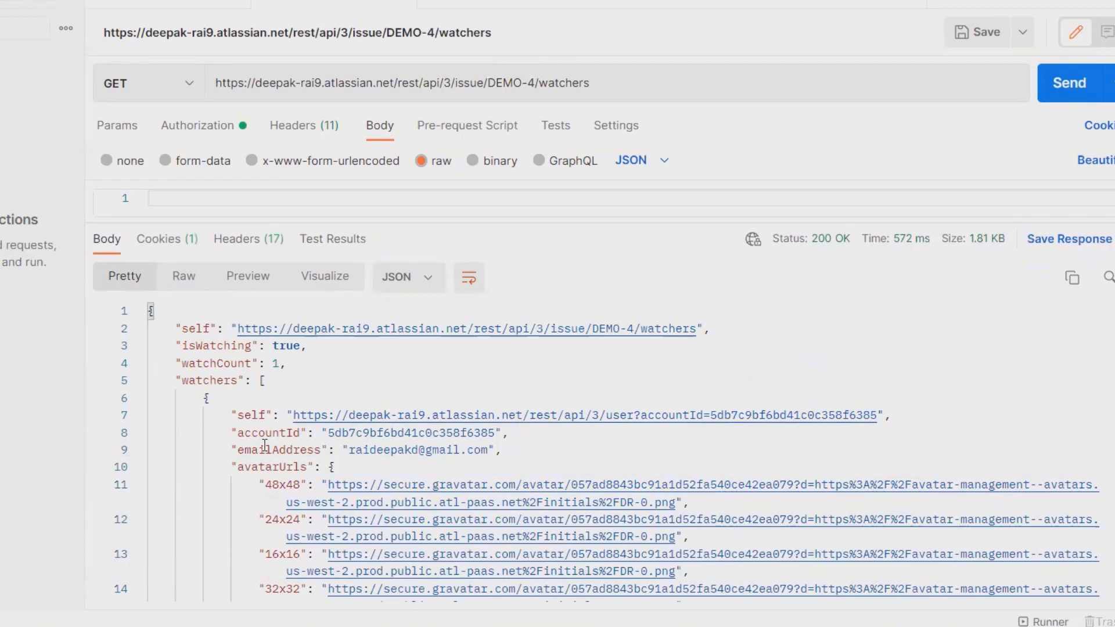
pyautogui.scroll(-3)
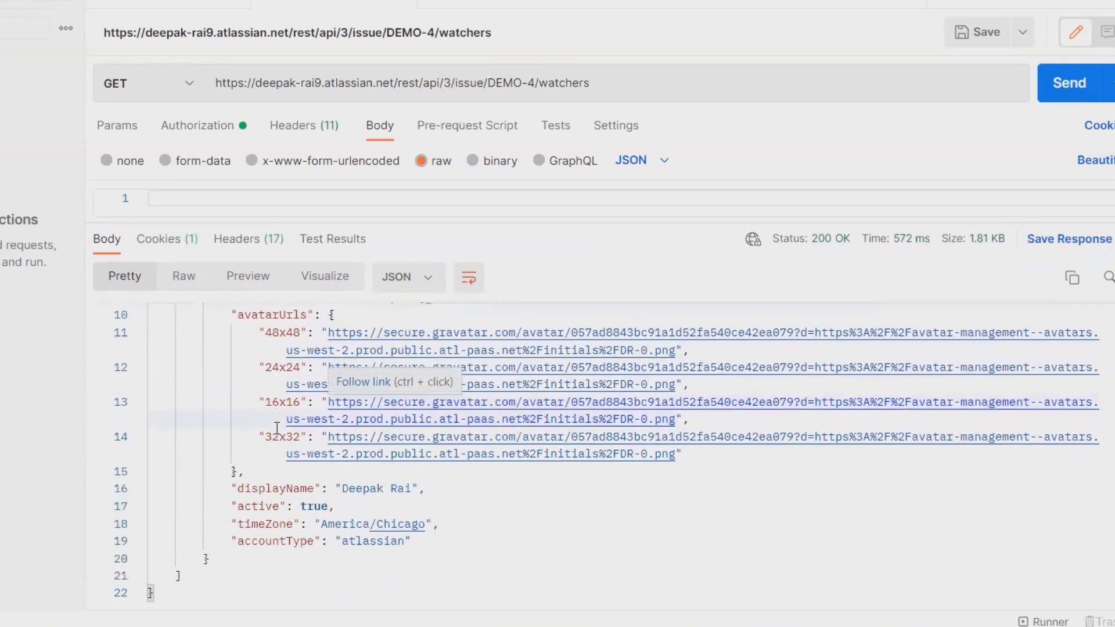
pyautogui.moveTo(241, 489)
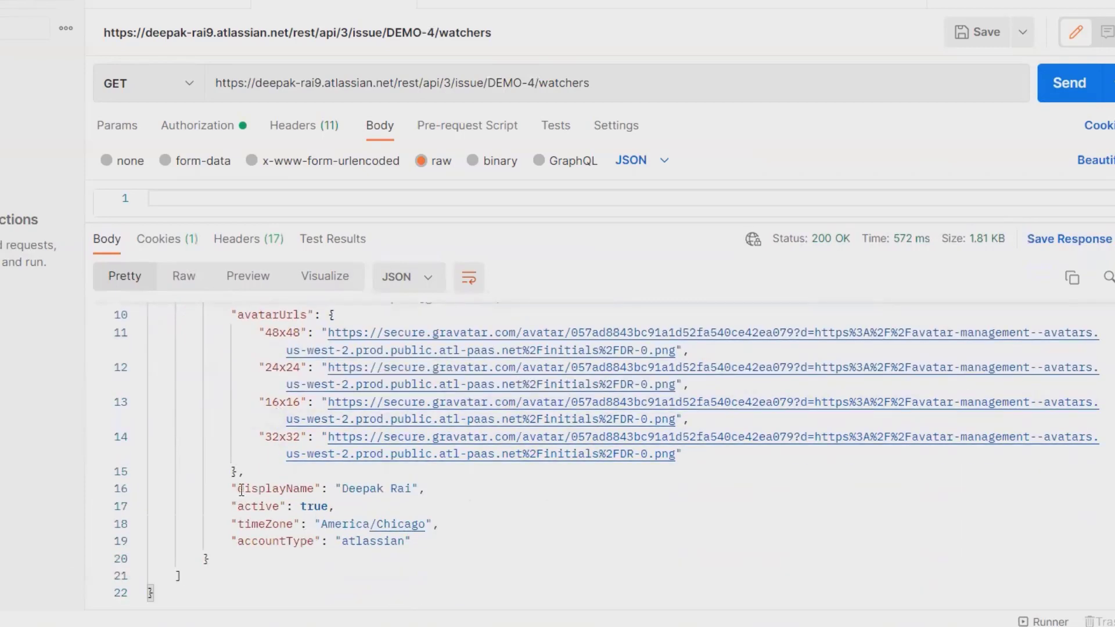
pyautogui.moveTo(237, 489); pyautogui.dragTo(391, 489)
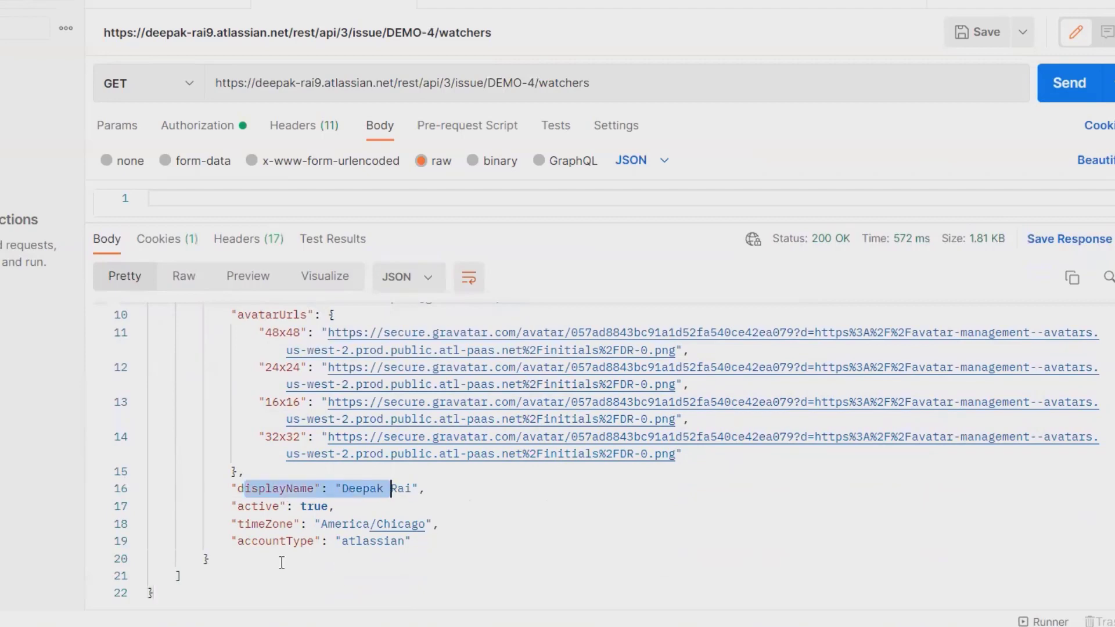